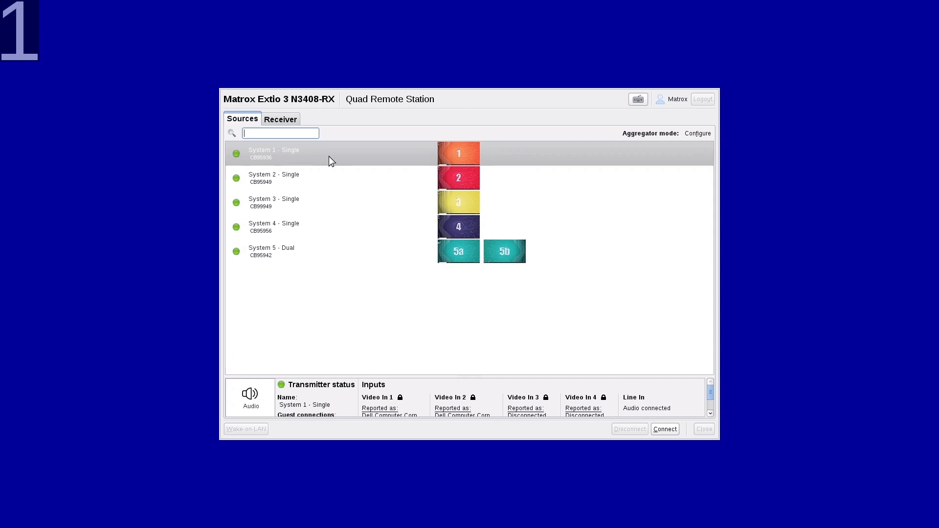
- Set the receiver's monitor arrangement to a 2x2 grid of four monitors and confirm
{"action": "left_click", "coordinate": [279, 118]}
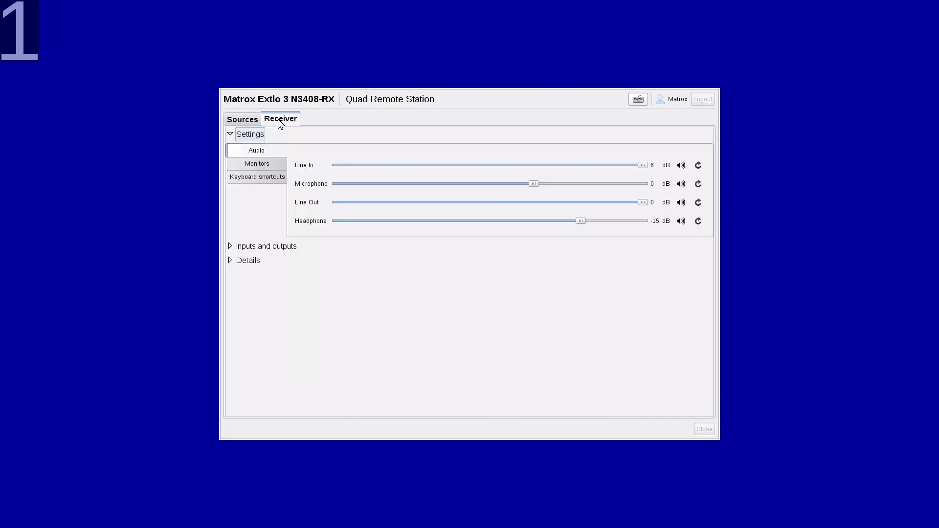
{"action": "left_click", "coordinate": [258, 164]}
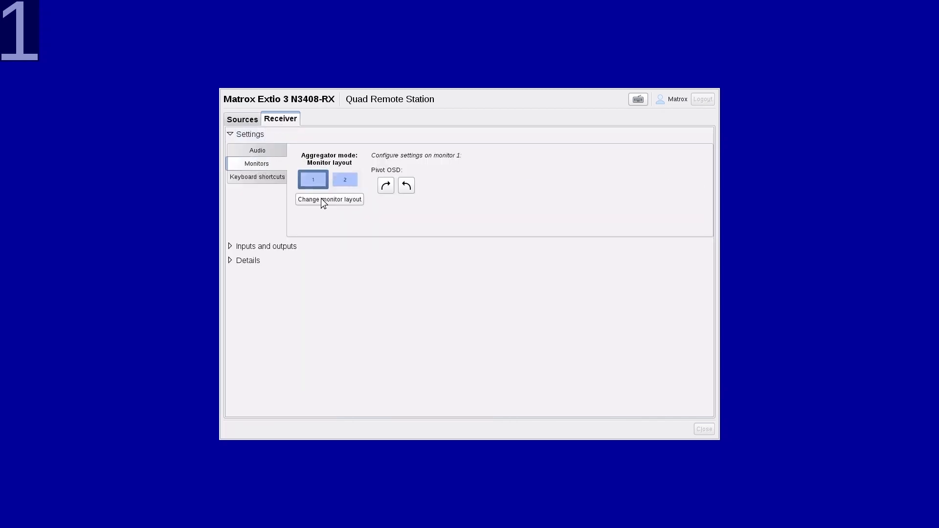
{"action": "left_click", "coordinate": [329, 198]}
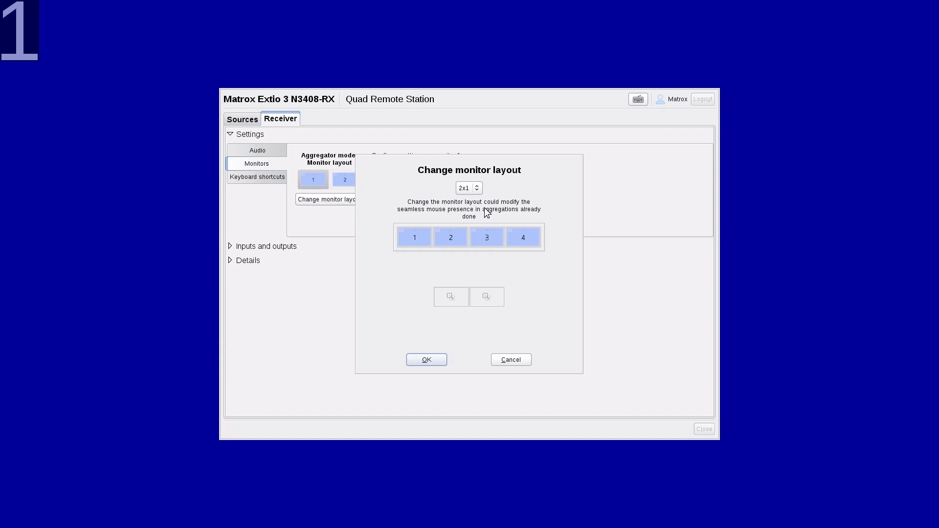
{"action": "left_click", "coordinate": [469, 188]}
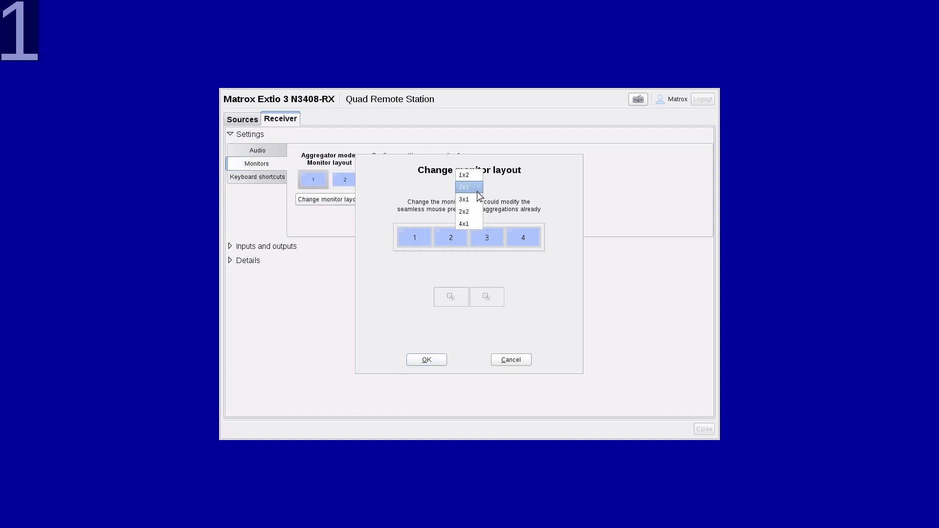
{"action": "left_click", "coordinate": [464, 211]}
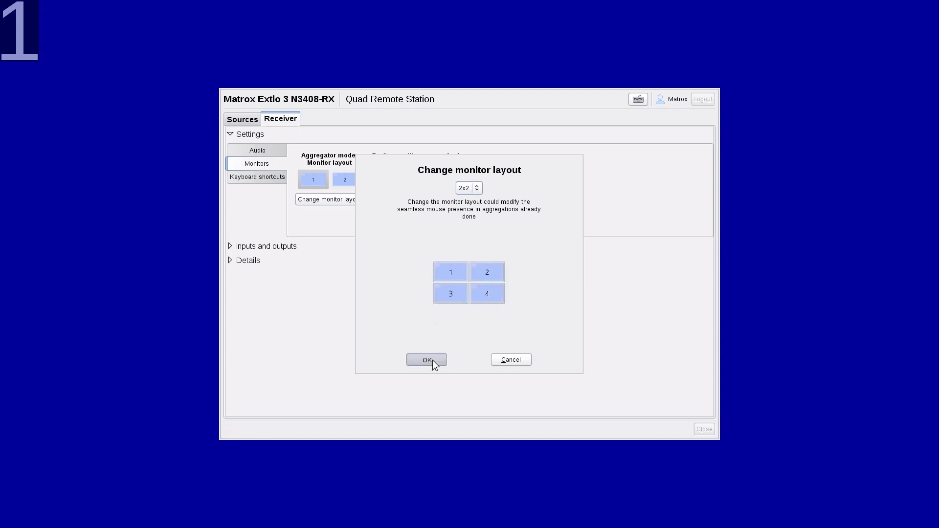
{"action": "left_click", "coordinate": [427, 359]}
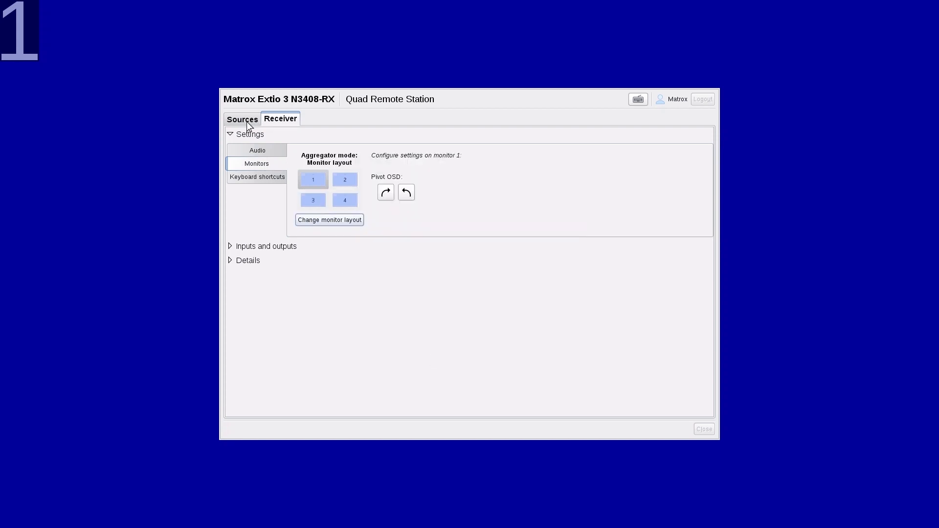
- Start a new aggregated layout named 'demo' with System 1 on monitor 1 and System 2 on monitor 2
{"action": "left_click", "coordinate": [242, 119]}
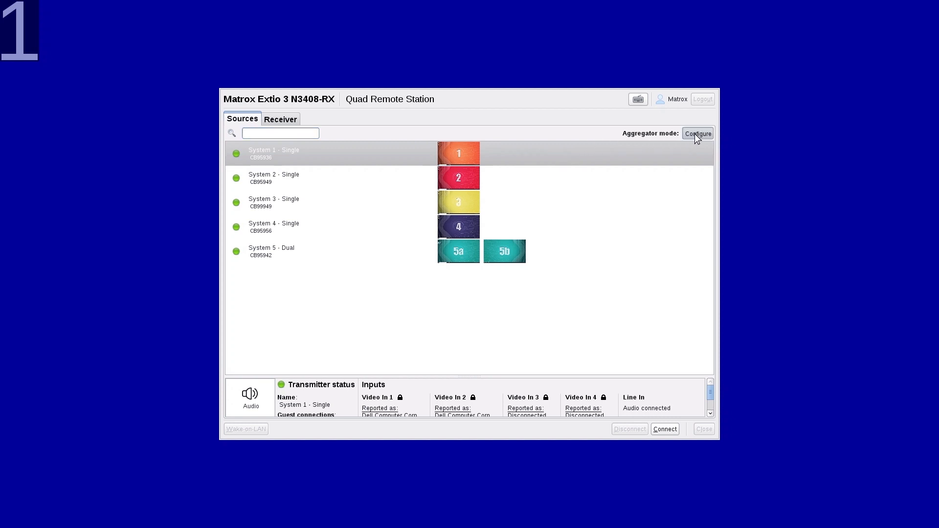
{"action": "left_click", "coordinate": [698, 133]}
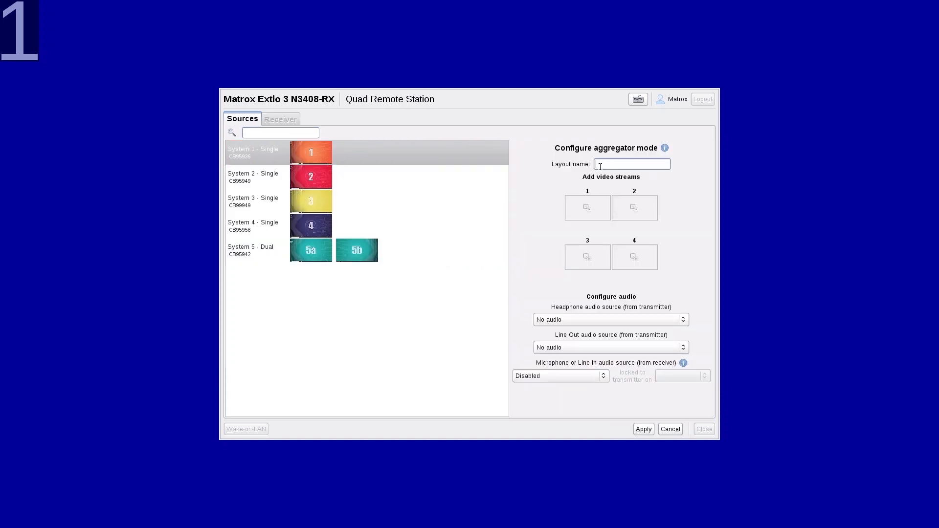
{"action": "type", "text": "dem"}
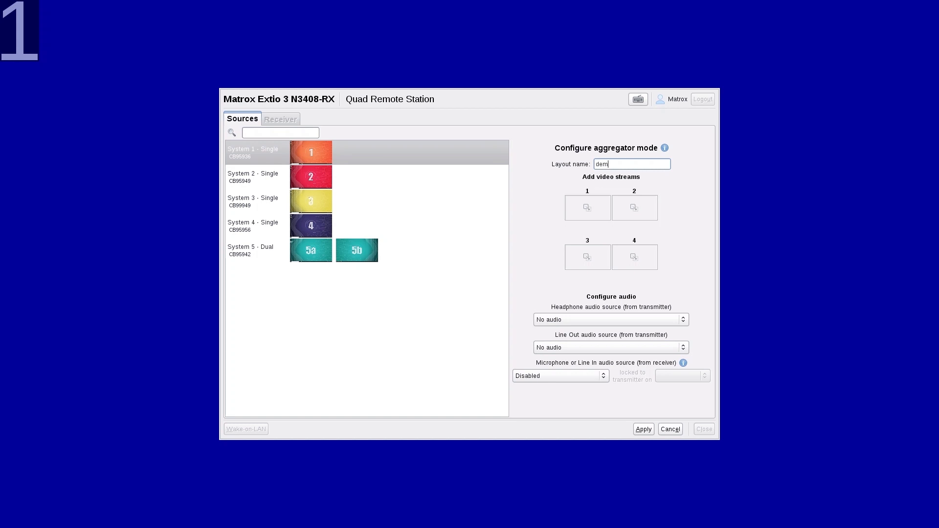
{"action": "type", "text": "o"}
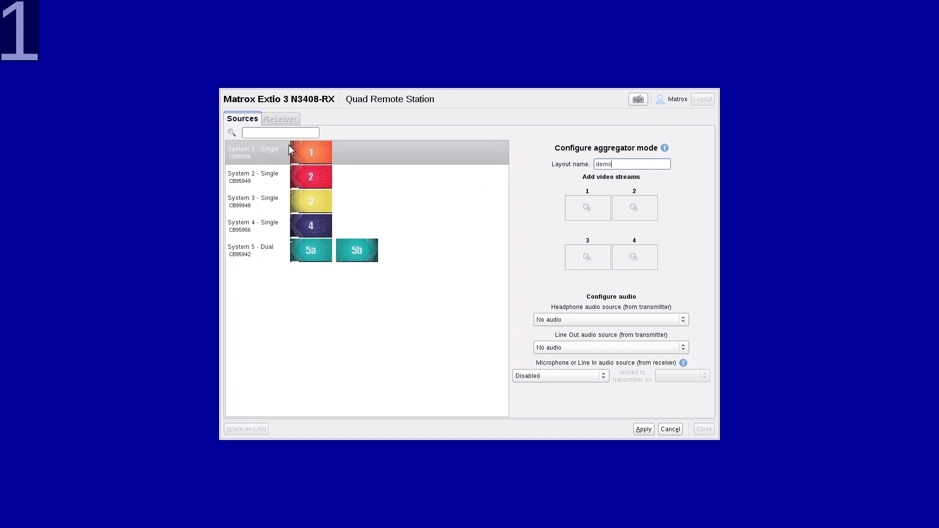
{"action": "left_click_drag", "start_coordinate": [311, 151], "coordinate": [587, 208]}
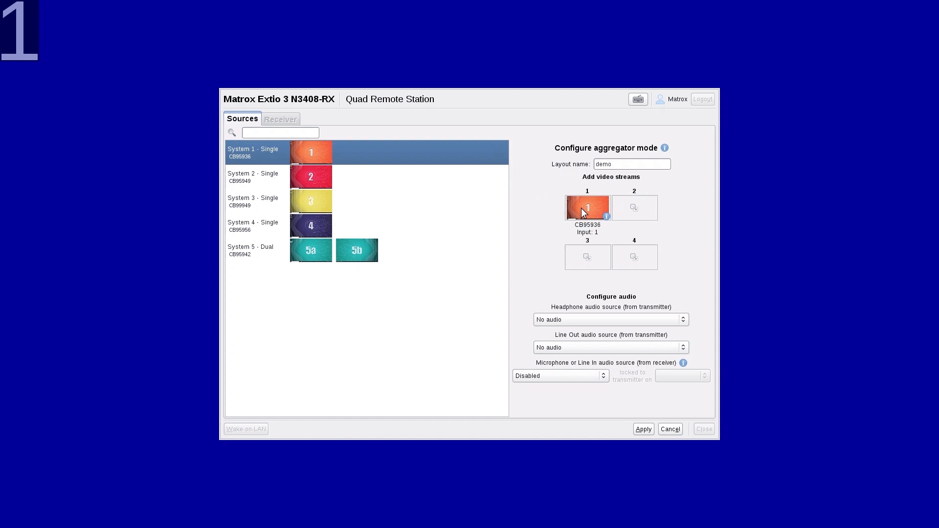
{"action": "left_click_drag", "start_coordinate": [310, 176], "coordinate": [634, 207]}
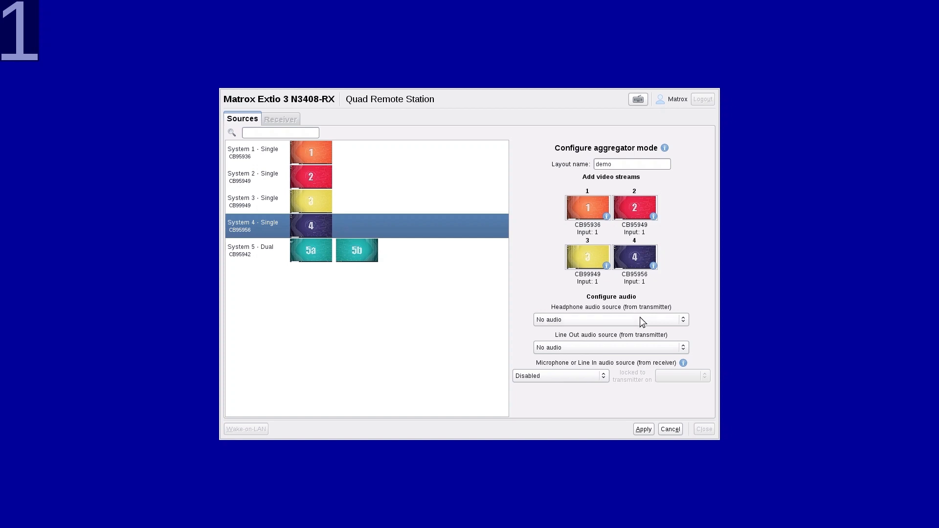
- Route headphone audio to analog Line In and apply the demo layout
{"action": "left_click", "coordinate": [611, 319]}
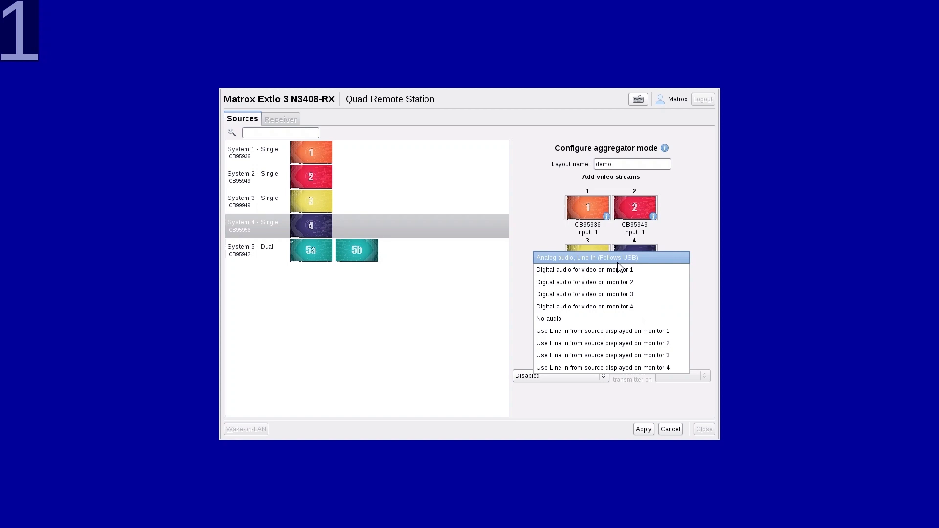
{"action": "left_click", "coordinate": [587, 257]}
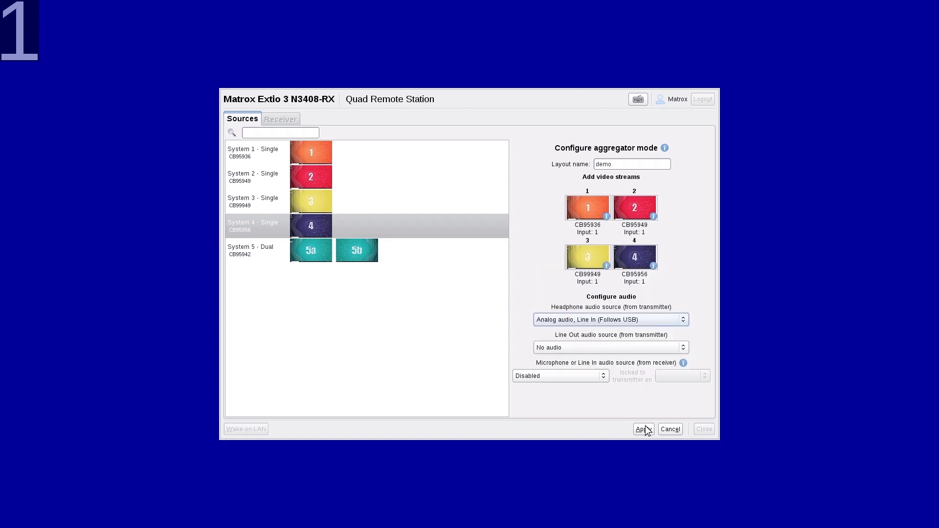
{"action": "left_click", "coordinate": [643, 429]}
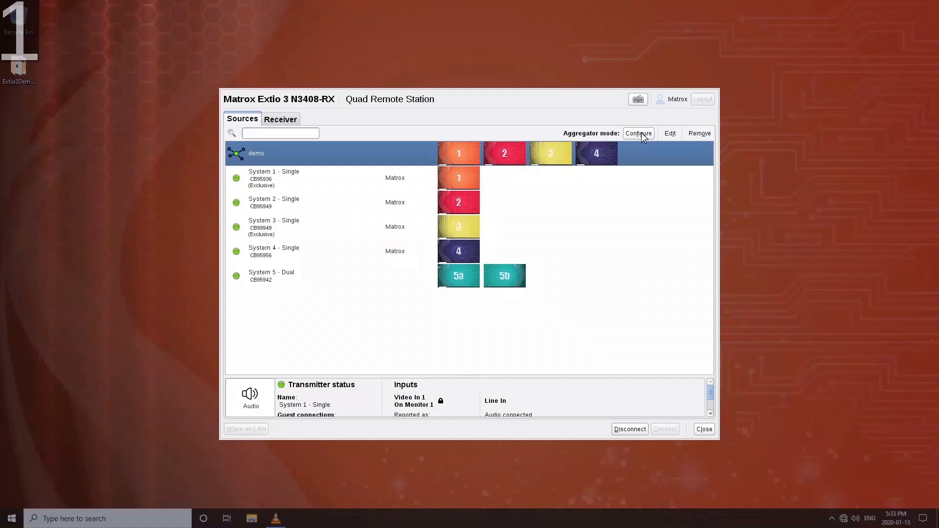
- Start layout 'demo2' with System 5's dual heads 5a/5b on monitors 1 and 2
{"action": "left_click", "coordinate": [636, 133]}
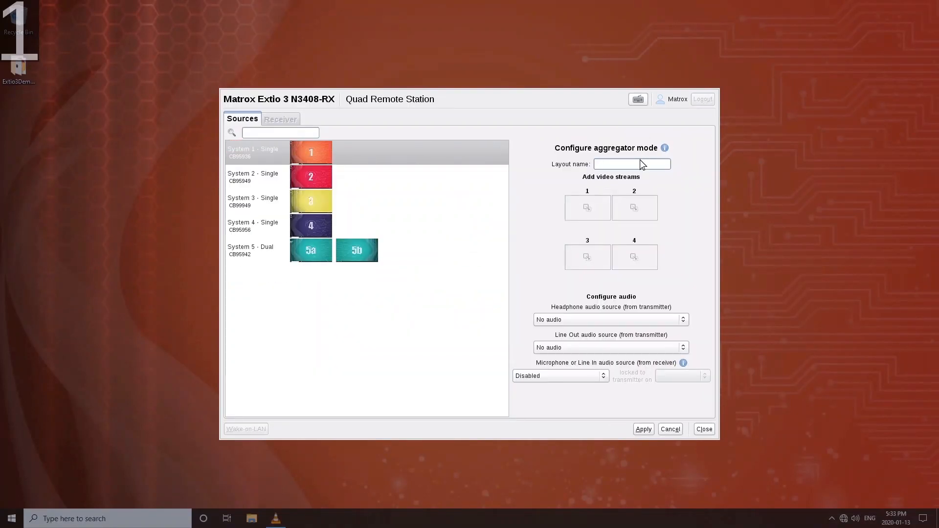
{"action": "type", "text": "demo2"}
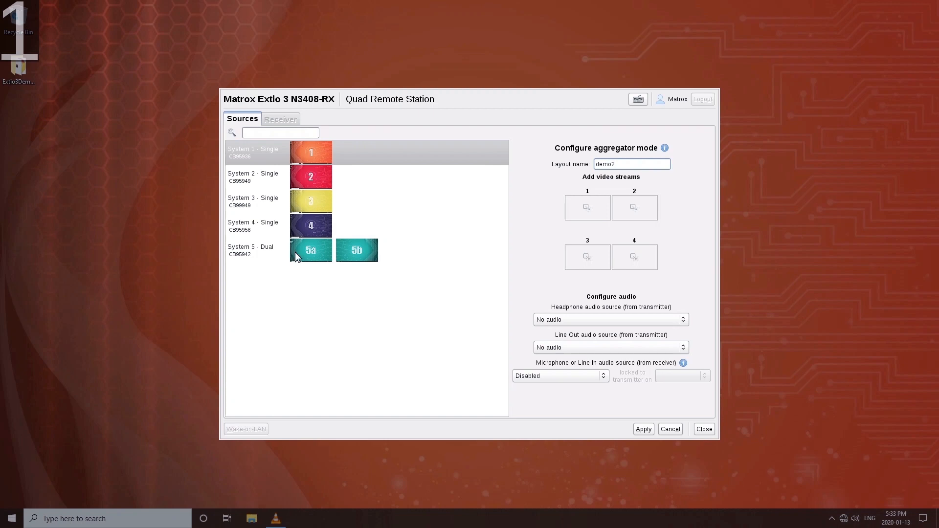
{"action": "left_click_drag", "start_coordinate": [310, 249], "coordinate": [576, 217]}
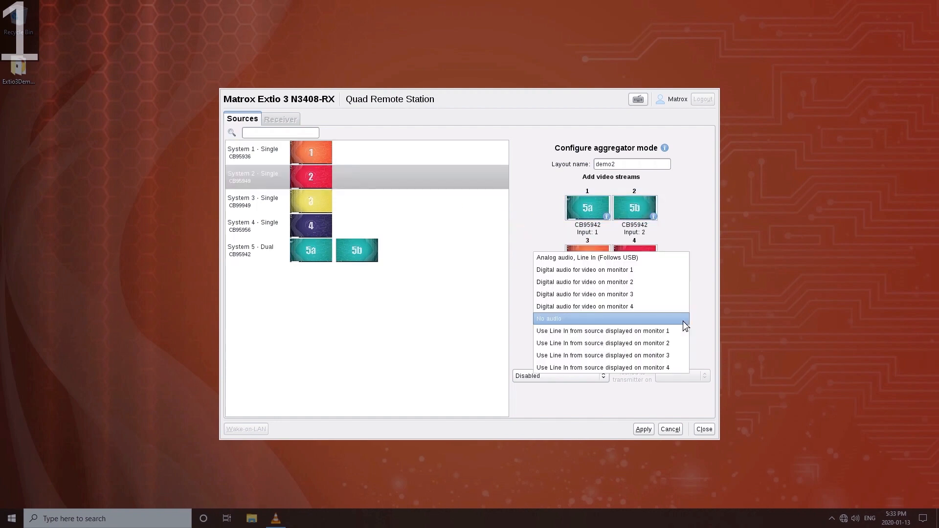
- Use analog Line In headphone audio, apply demo2 and select it in the sources list
{"action": "left_click", "coordinate": [588, 257]}
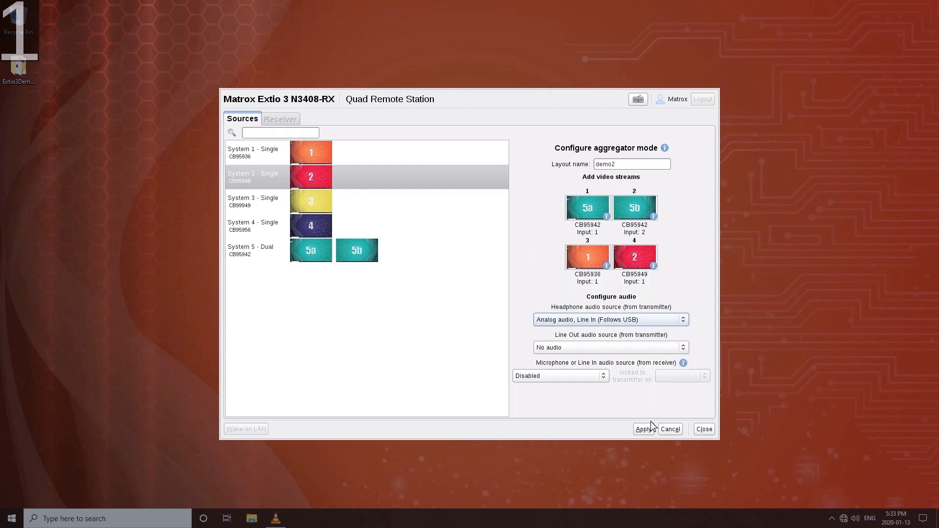
{"action": "left_click", "coordinate": [643, 429]}
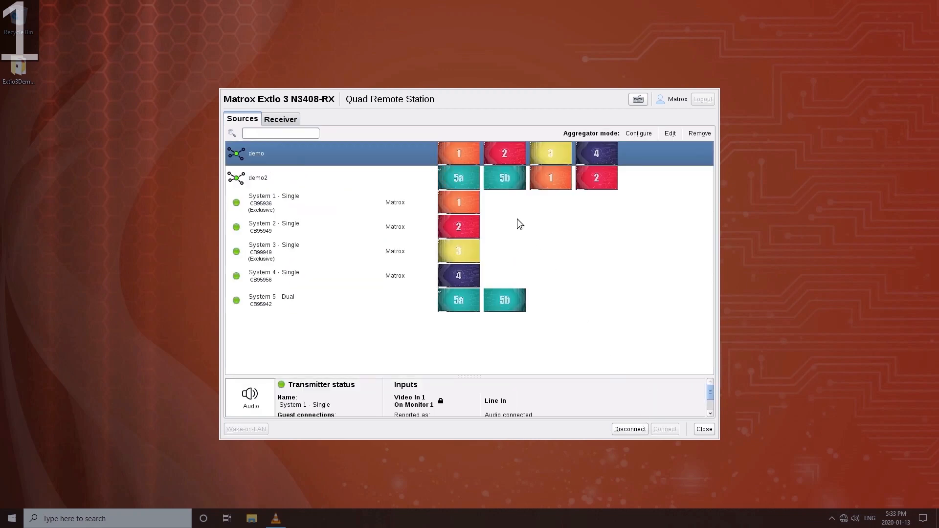
{"action": "left_click", "coordinate": [257, 177]}
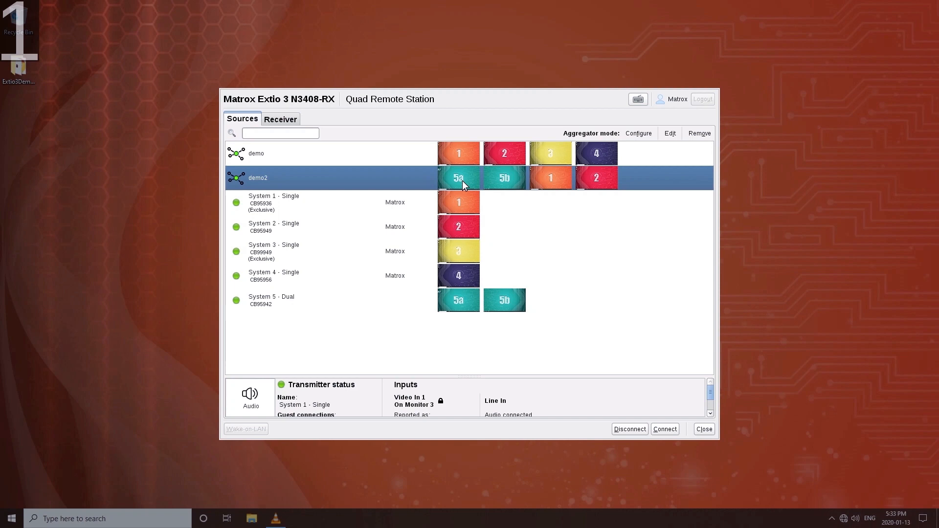